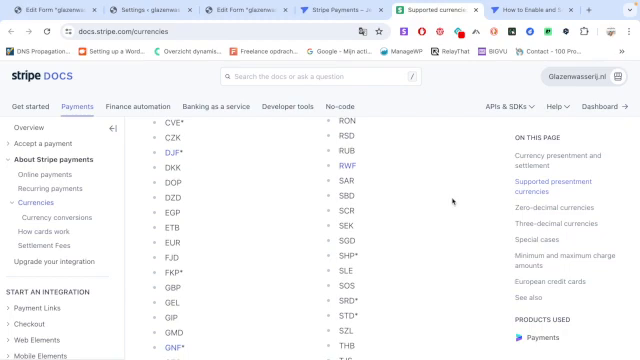
{"action": "mouse_move", "coordinate": [214, 234]}
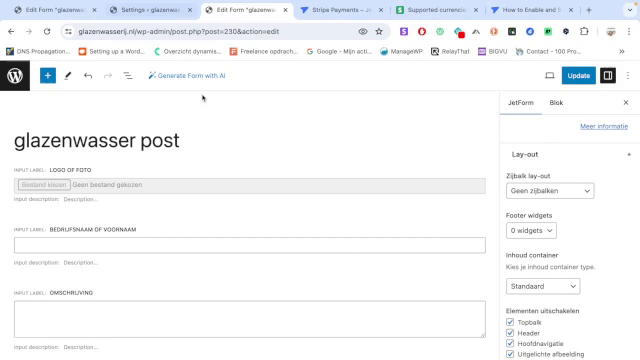
{"action": "scroll", "scroll_direction": "down", "scroll_amount": 3}
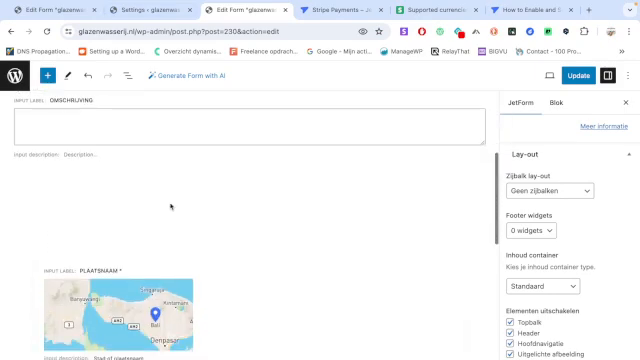